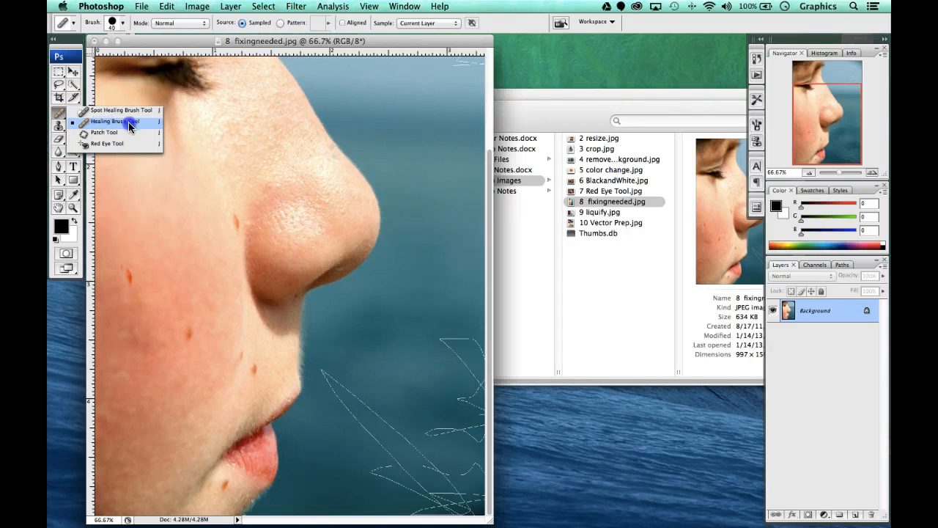
Step: Select the Healing Brush Tool from the healing tools group in the toolbox
{"action": "left_click", "coordinate": [114, 121]}
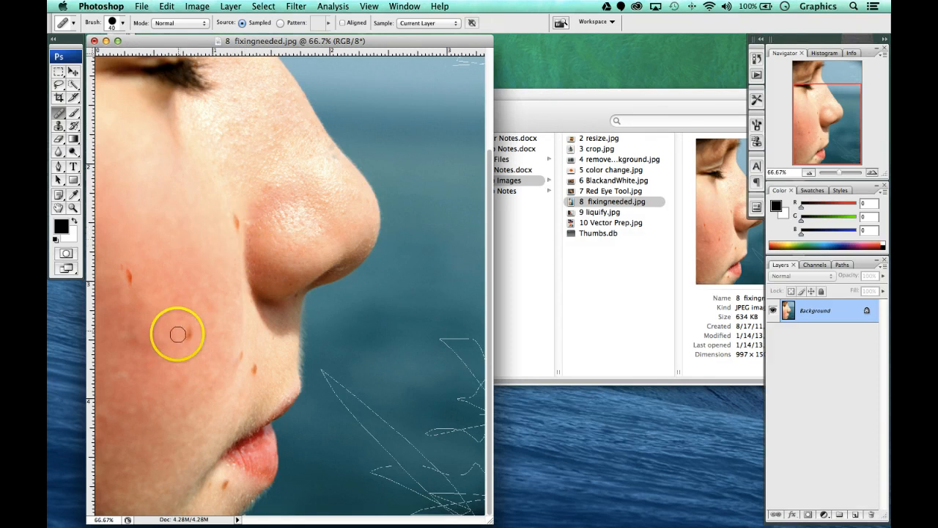
{"action": "mouse_move", "coordinate": [246, 371]}
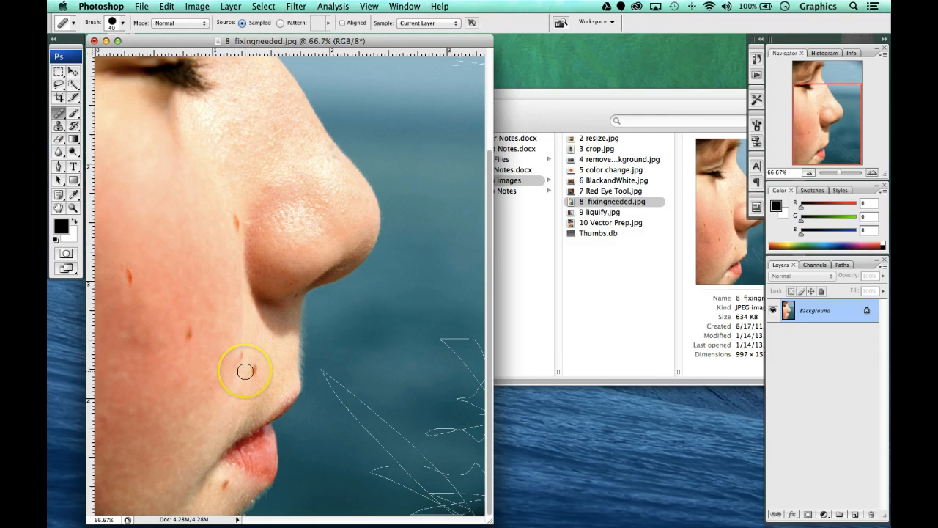
{"action": "mouse_move", "coordinate": [126, 274]}
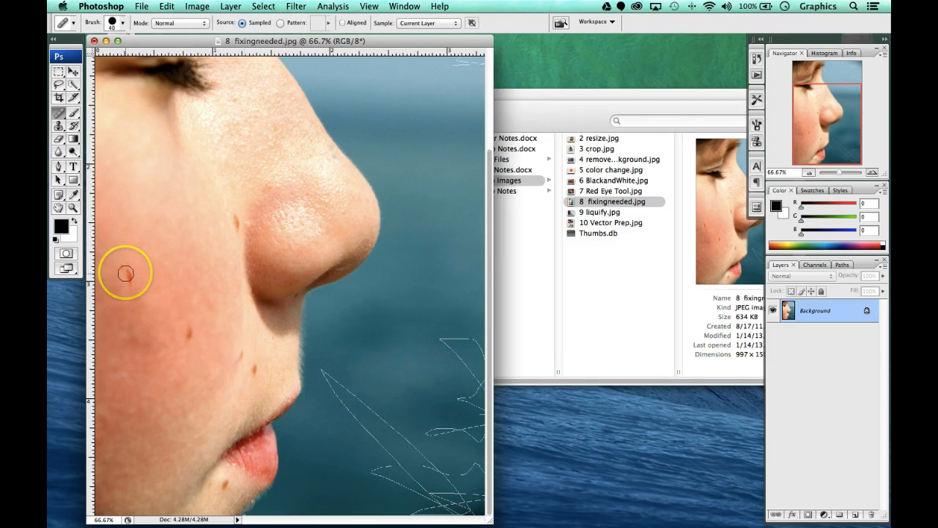
{"action": "mouse_move", "coordinate": [237, 262]}
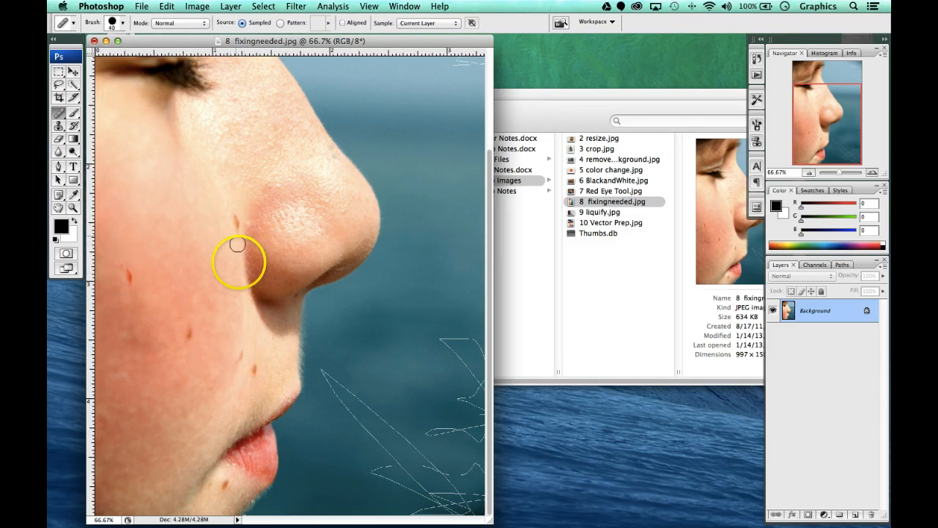
{"action": "mouse_move", "coordinate": [223, 473]}
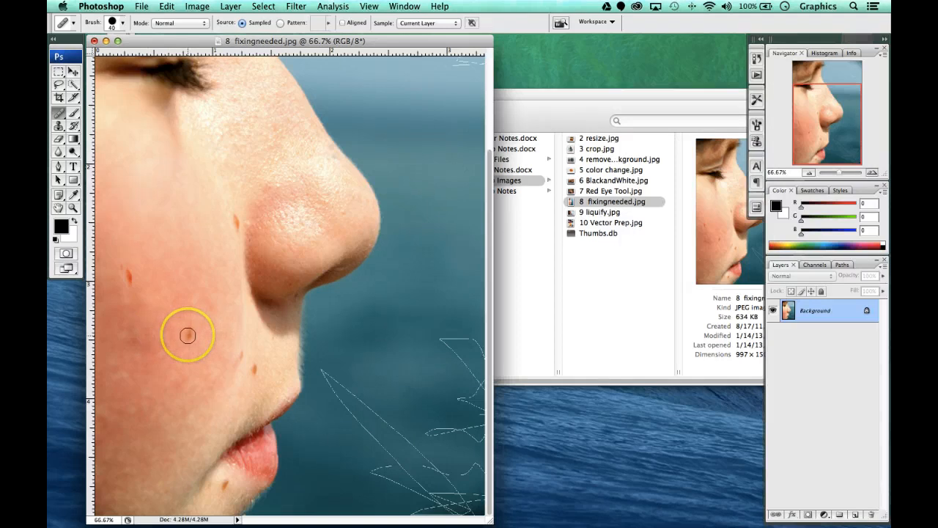
Step: Heal the small mole on the lower cheek with the Healing Brush
{"action": "left_click", "coordinate": [187, 336]}
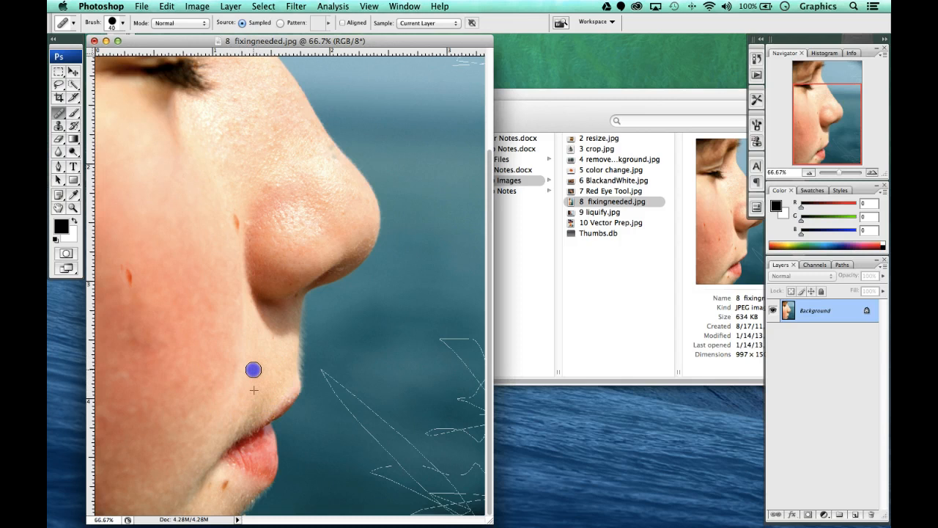
{"action": "mouse_move", "coordinate": [216, 499]}
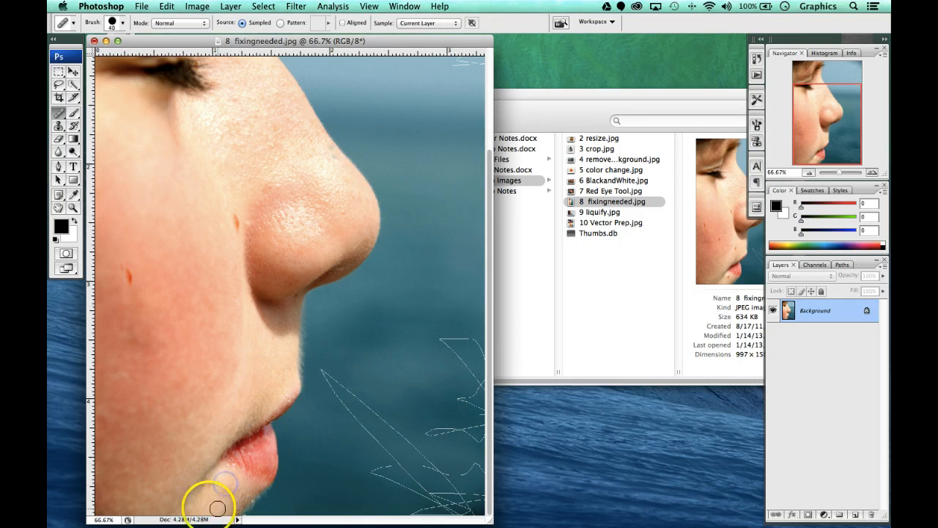
{"action": "mouse_move", "coordinate": [160, 460]}
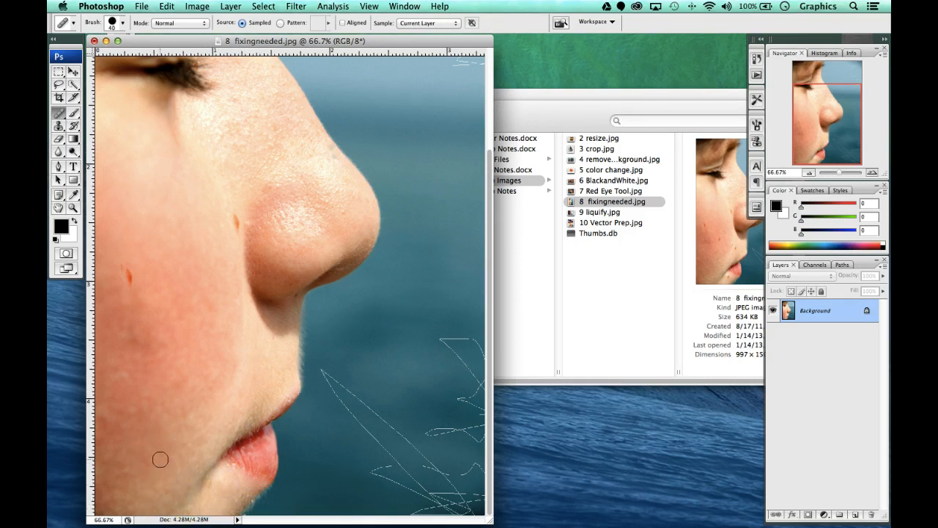